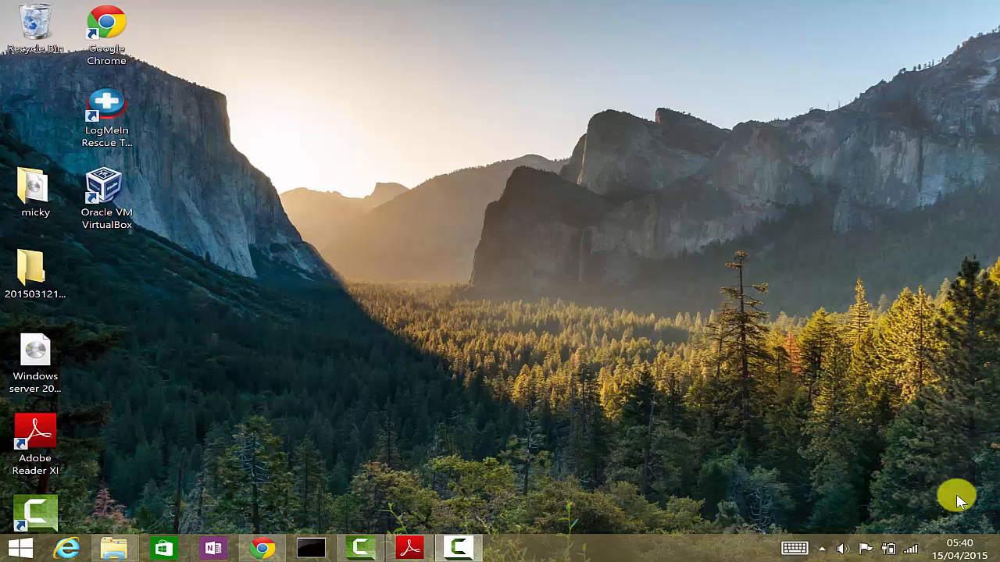
mouse_move(357, 253)
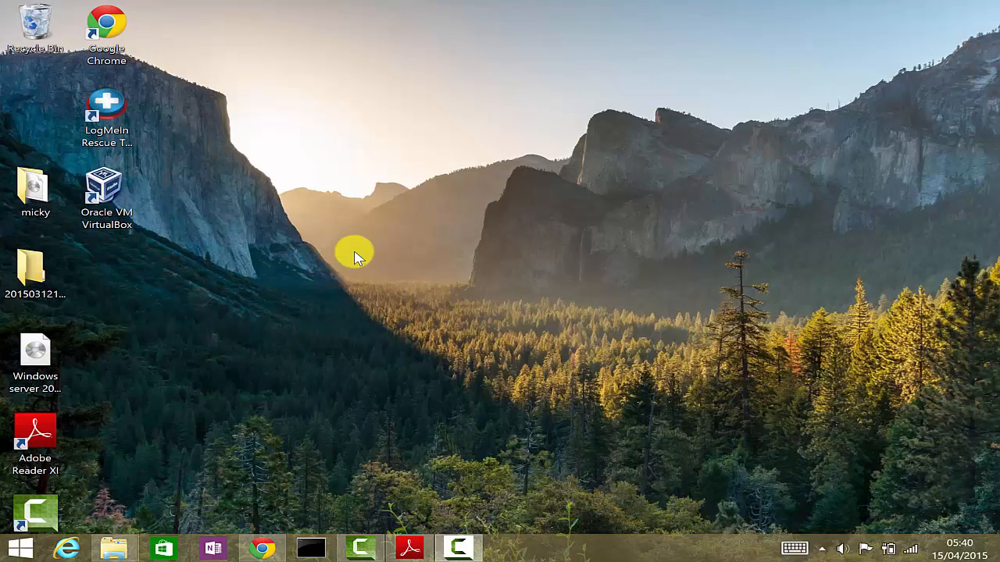
- Create a new desktop folder named My Pics and drag it up near the top
right_click(356, 253)
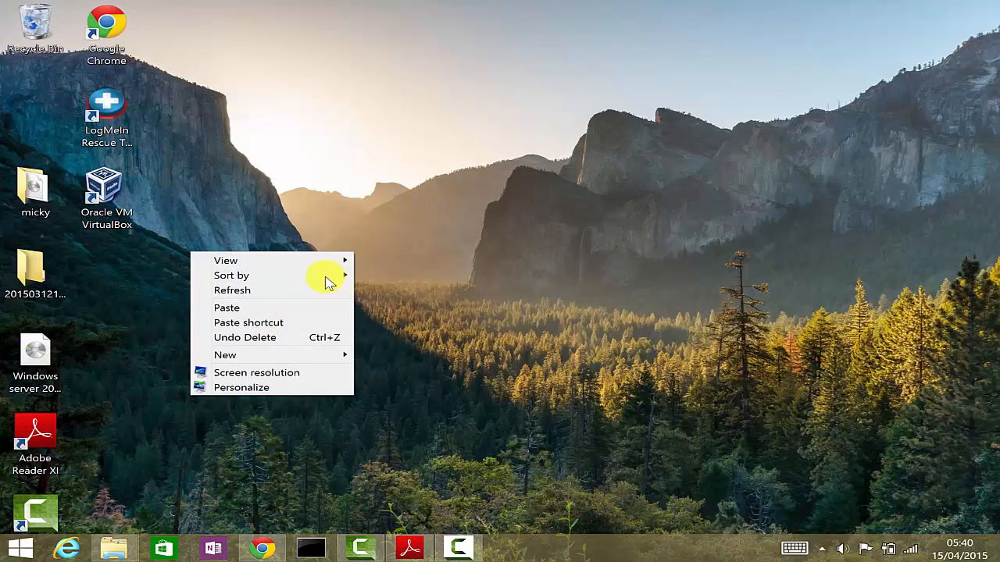
left_click(225, 354)
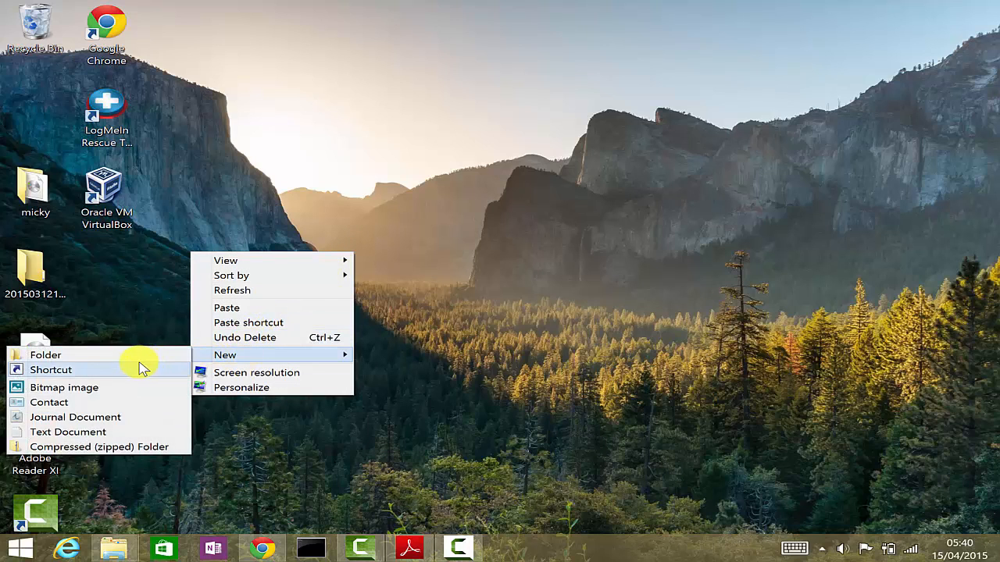
left_click(46, 354)
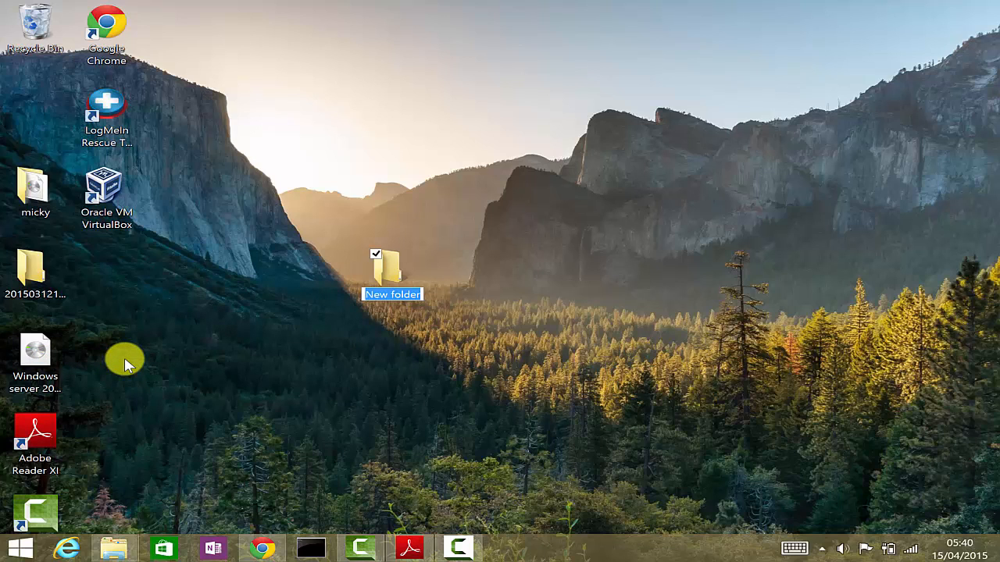
type("M")
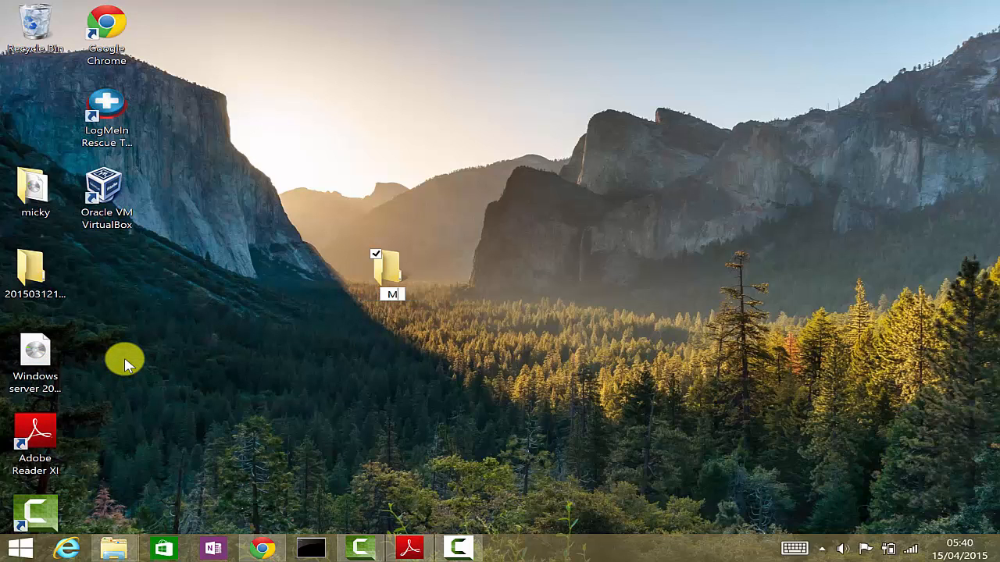
type("My Pics")
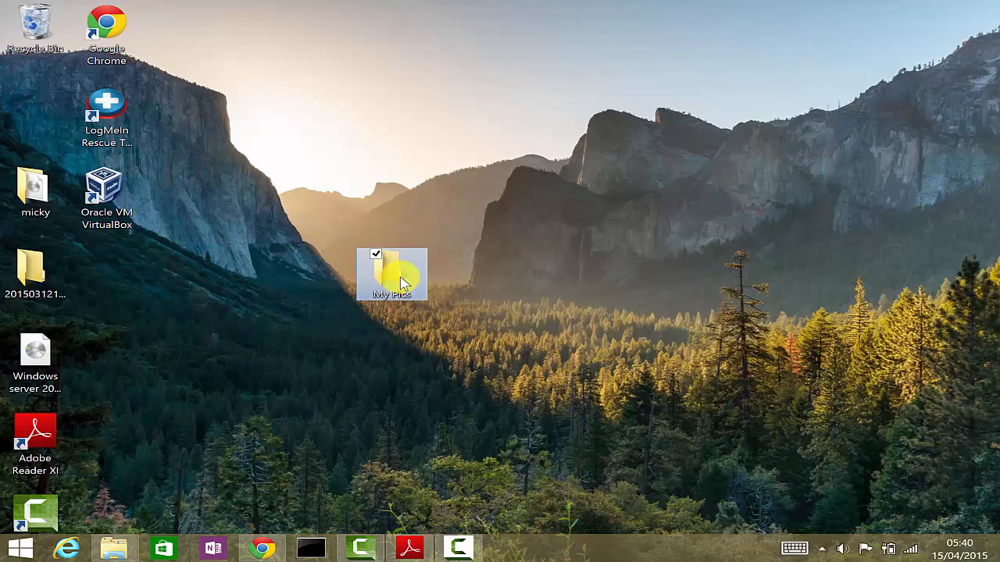
left_click_drag(394, 273, 320, 109)
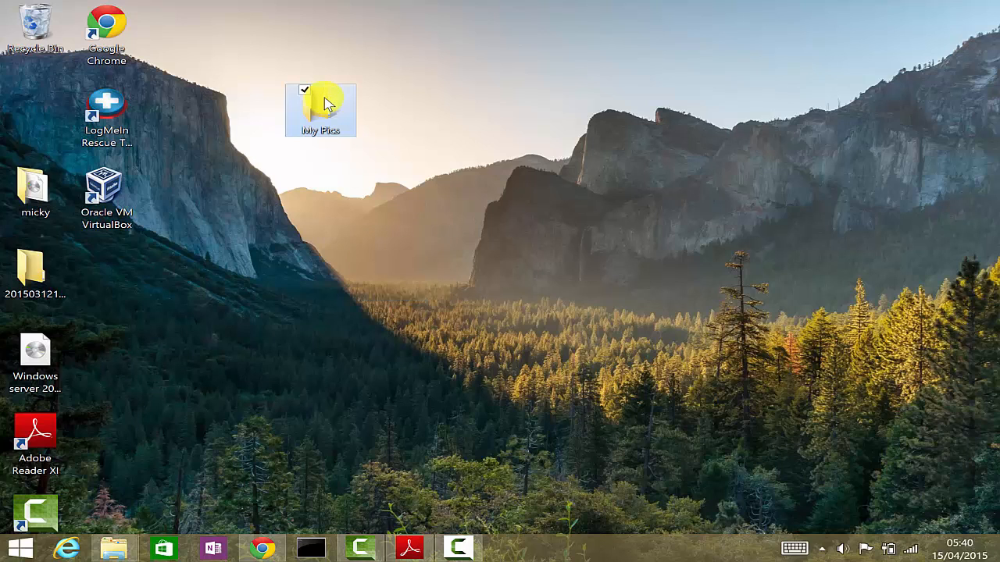
mouse_move(483, 150)
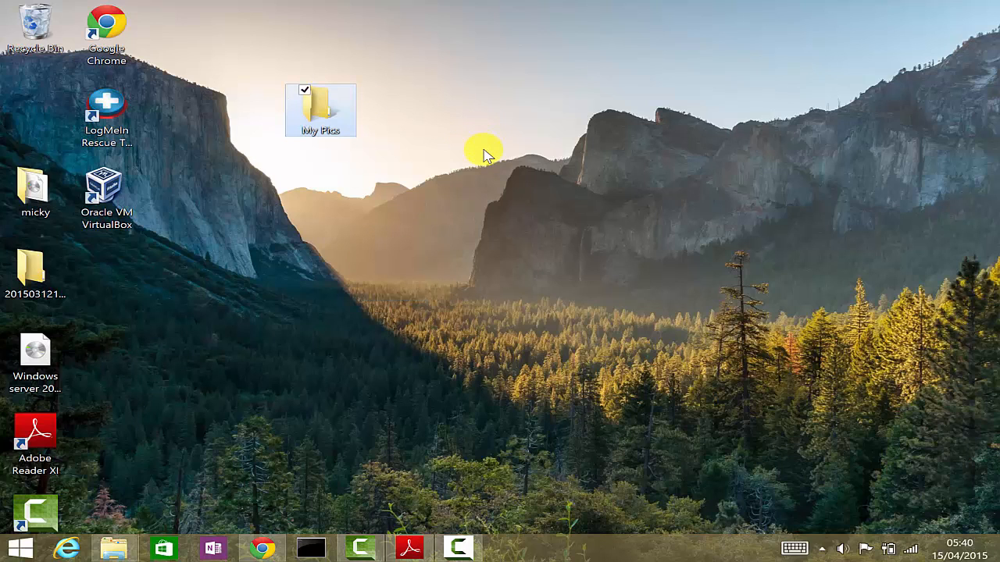
- Create a second folder beside My Pics and name it My Music
right_click(484, 148)
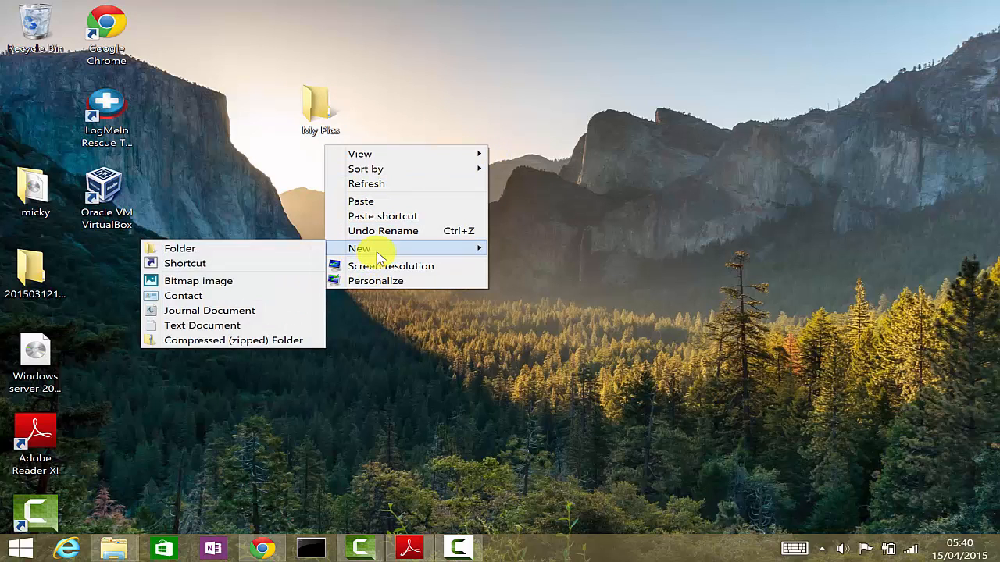
left_click(180, 247)
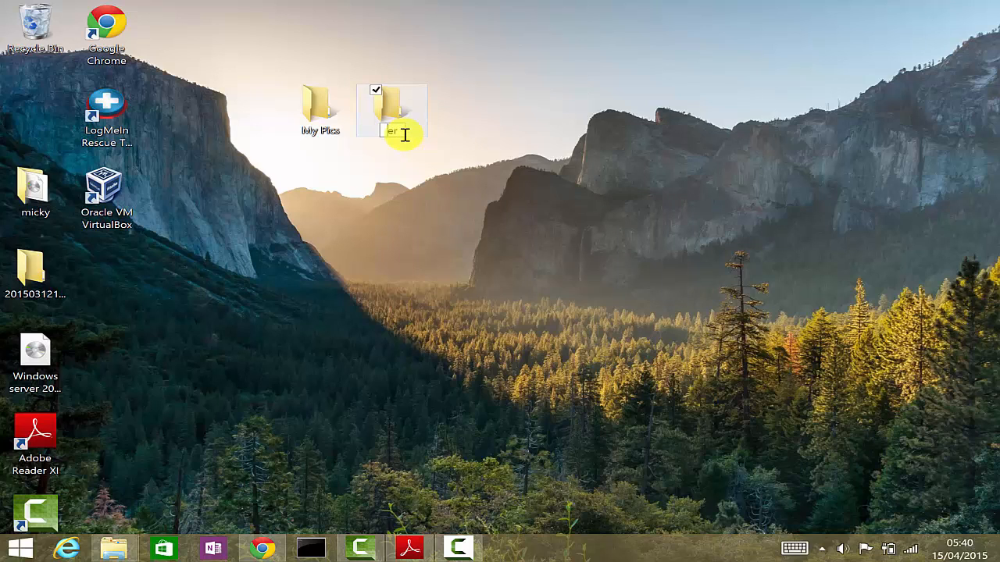
type("My Music")
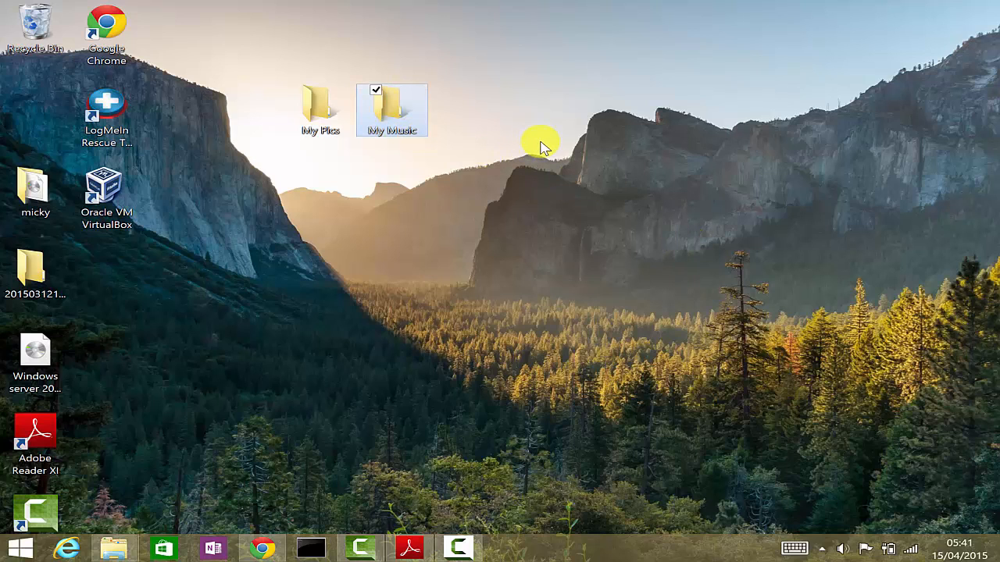
mouse_move(547, 144)
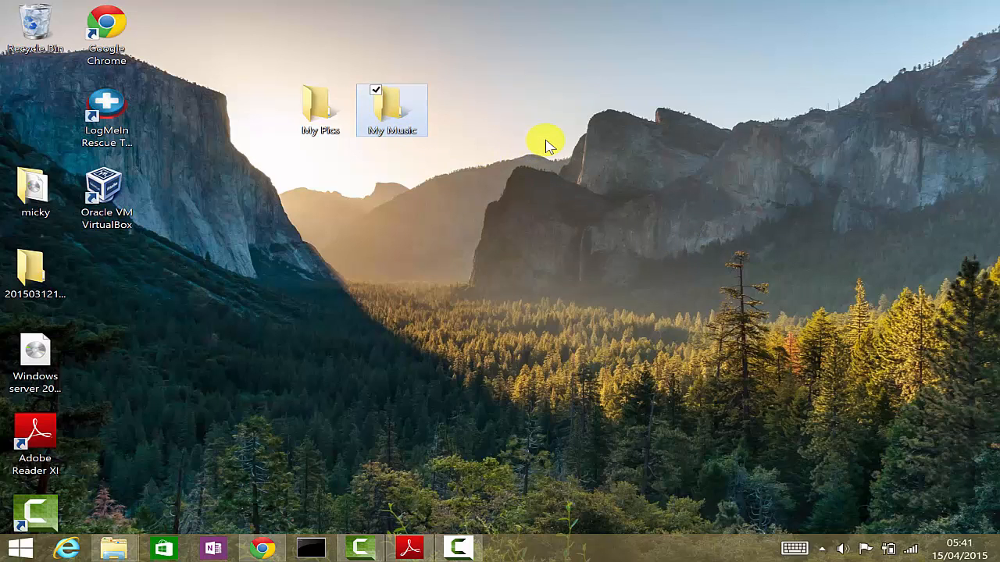
- Create a third folder named My Videos and drag it into the top row beside My Music
right_click(547, 143)
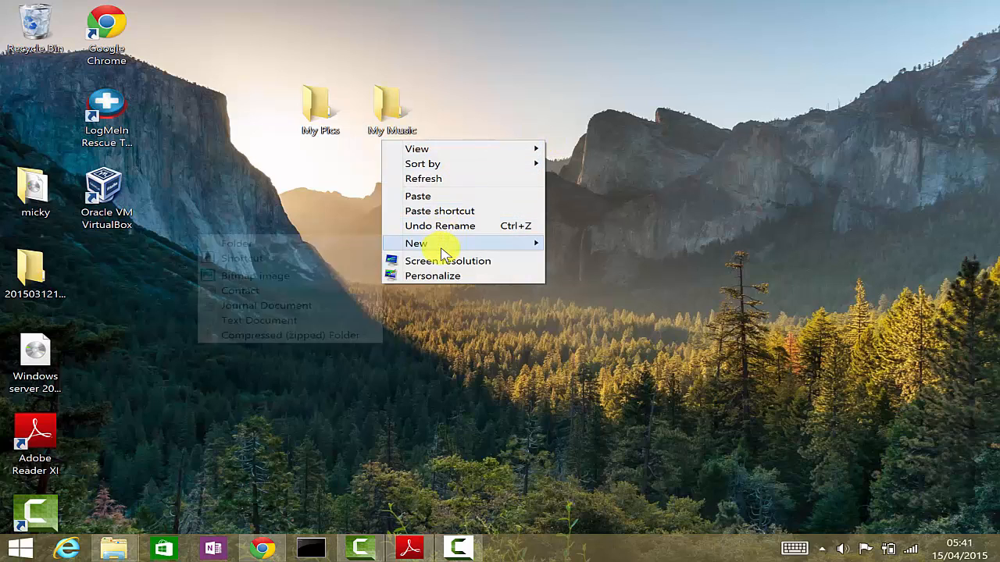
mouse_move(417, 244)
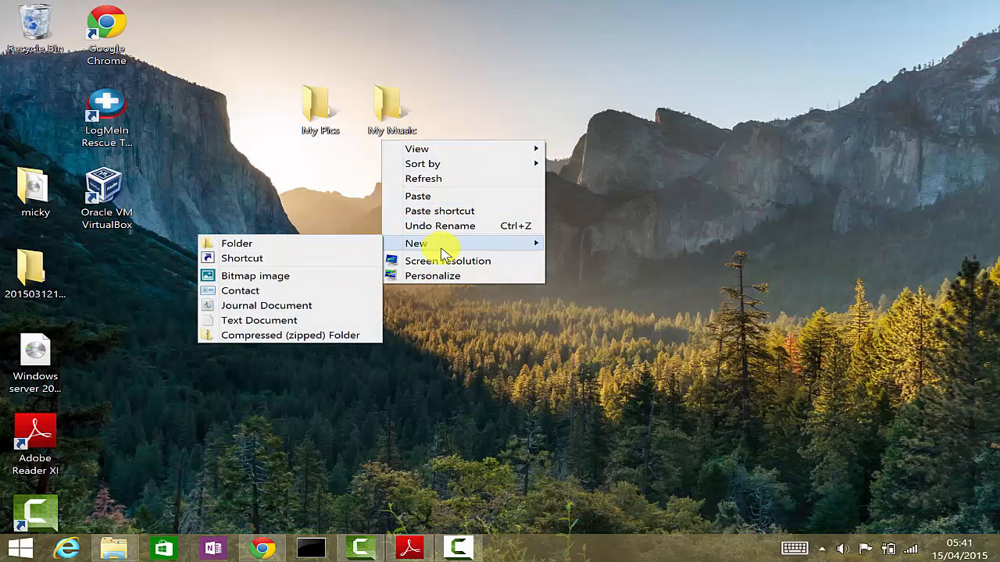
left_click(238, 244)
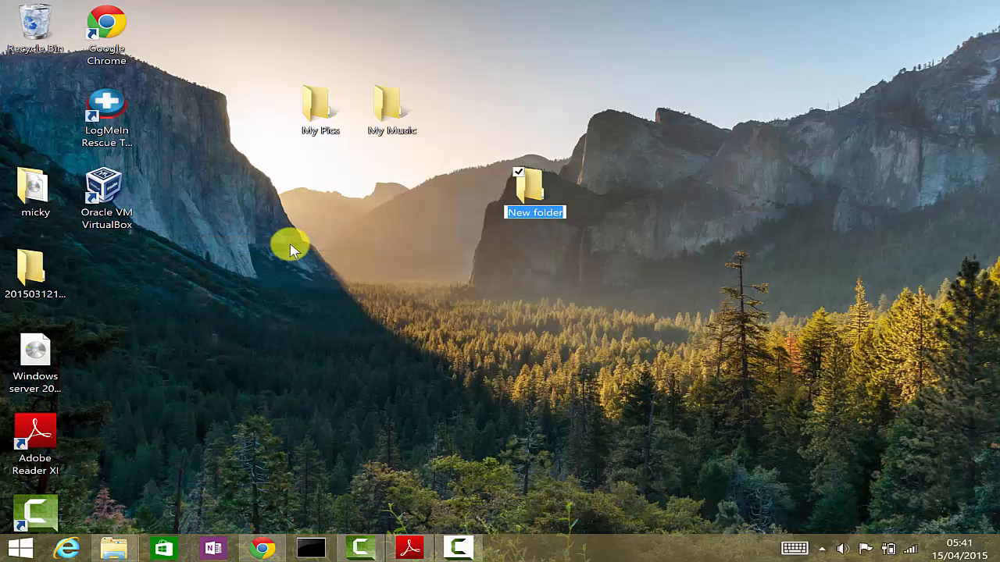
type("My Videos")
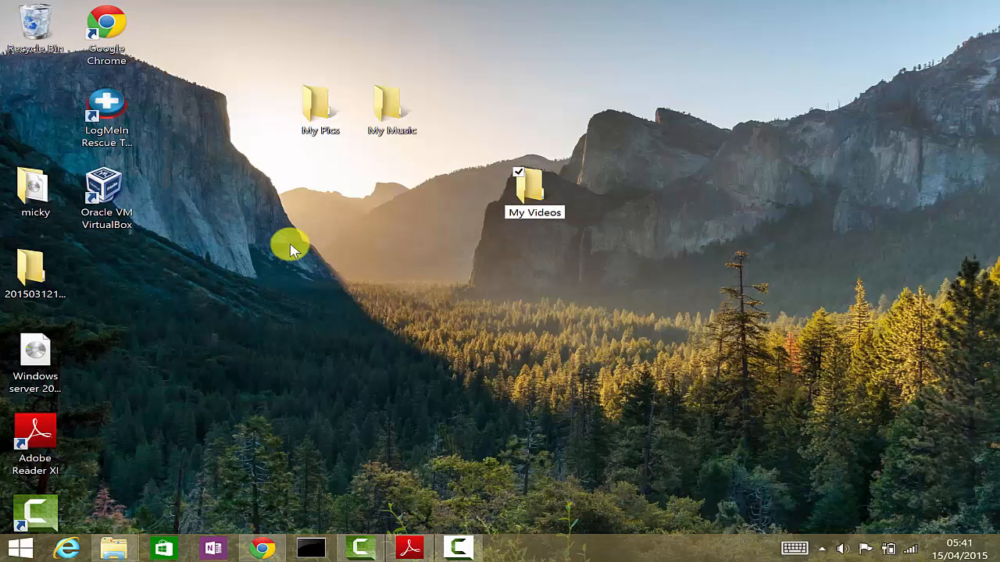
left_click(534, 187)
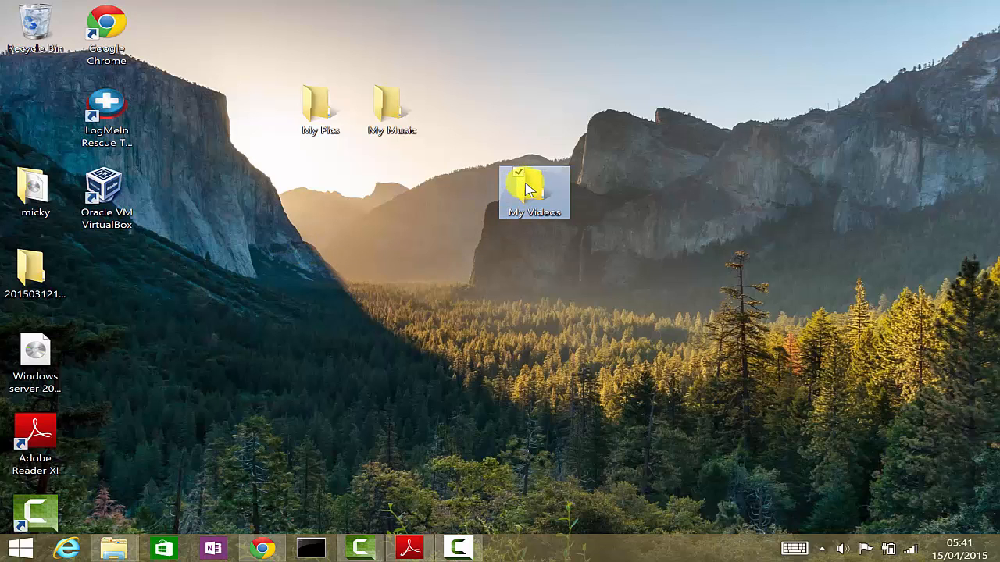
left_click_drag(535, 191, 487, 109)
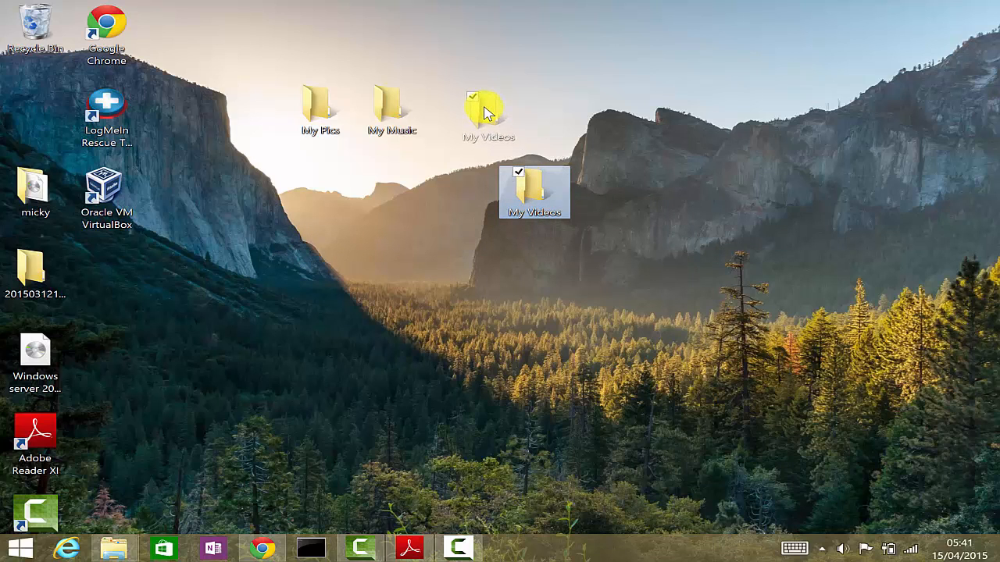